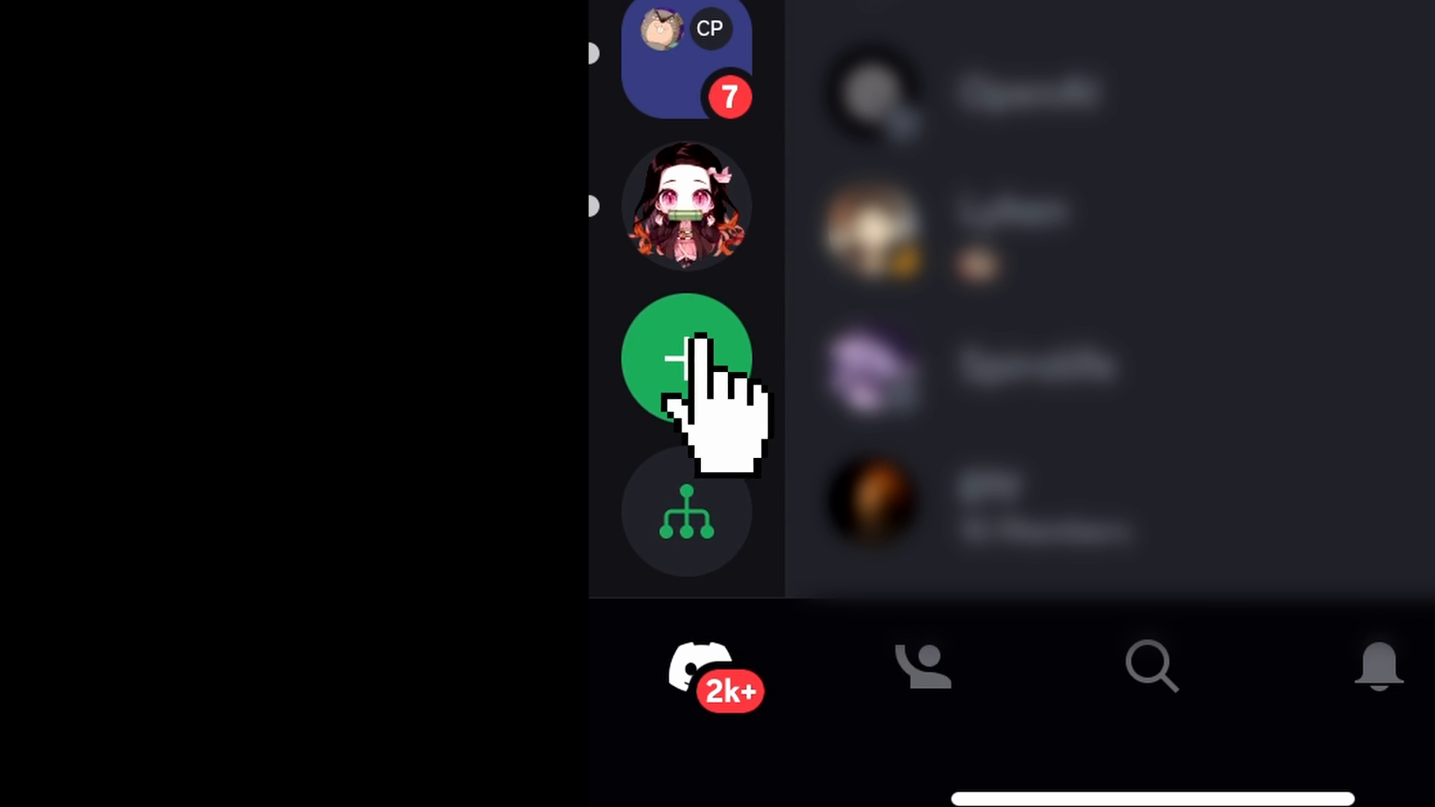
- Choose Add a Server, then Join a Server with an existing invite
{"action": "left_click", "coordinate": [686, 357]}
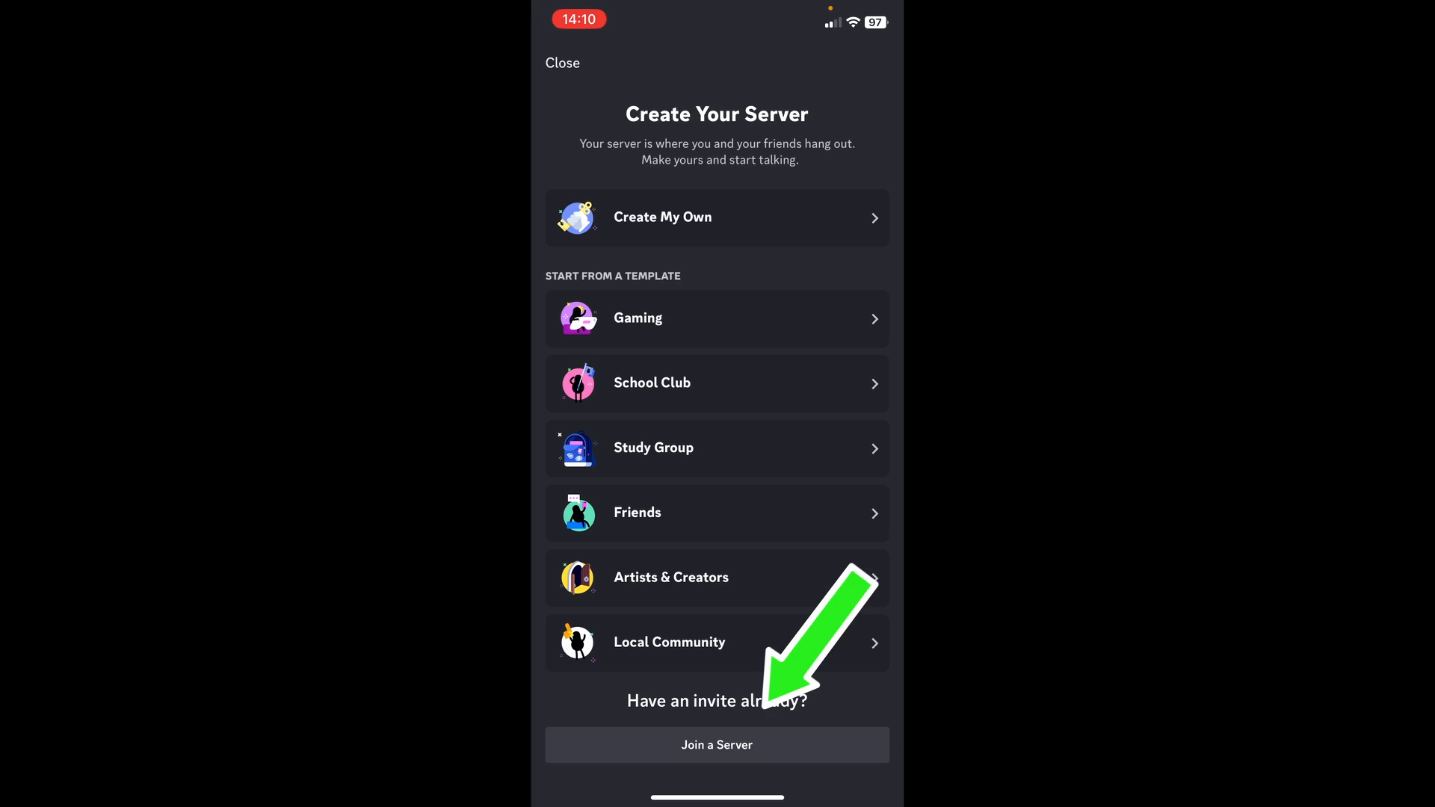
{"action": "left_click", "coordinate": [717, 745]}
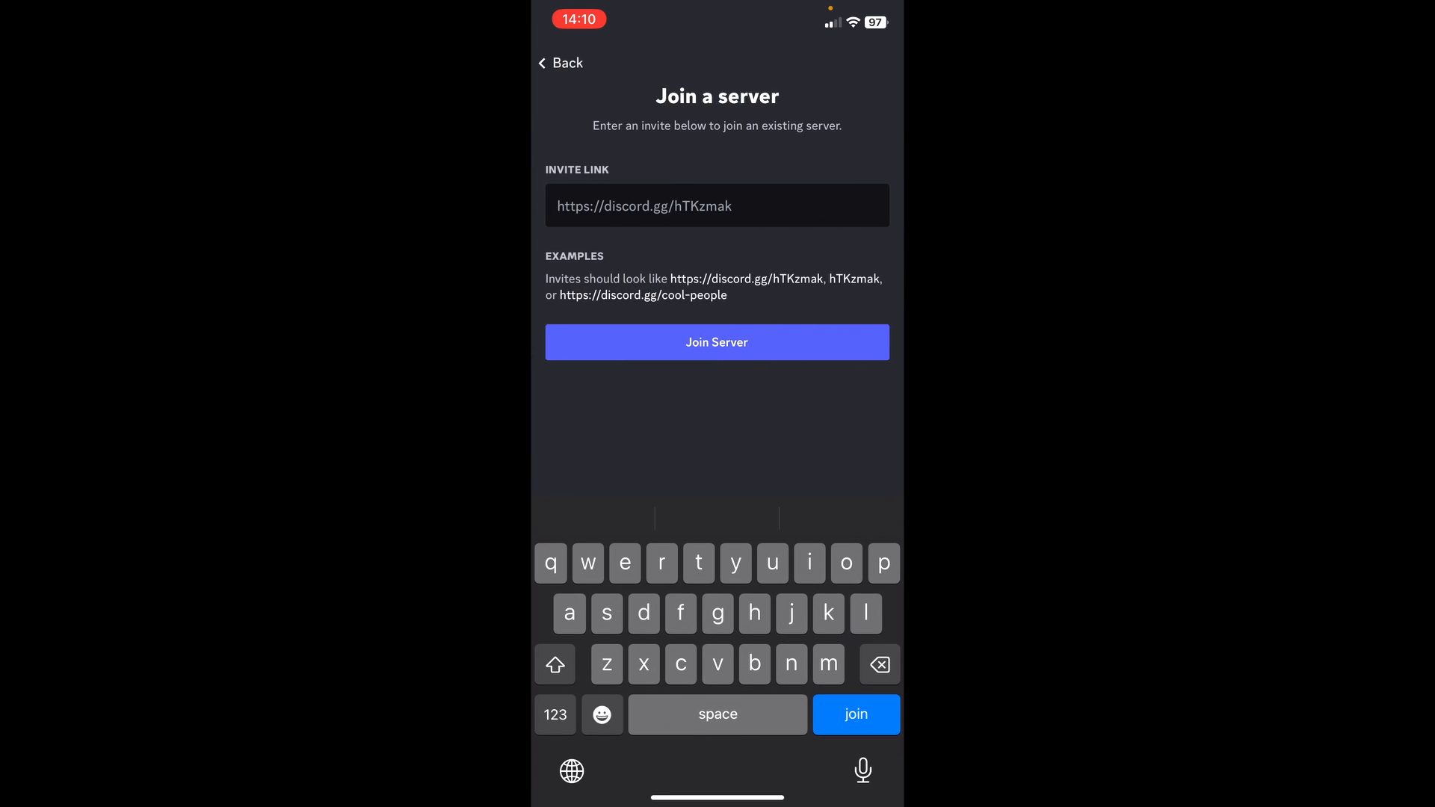
{"action": "type", "text": "h"}
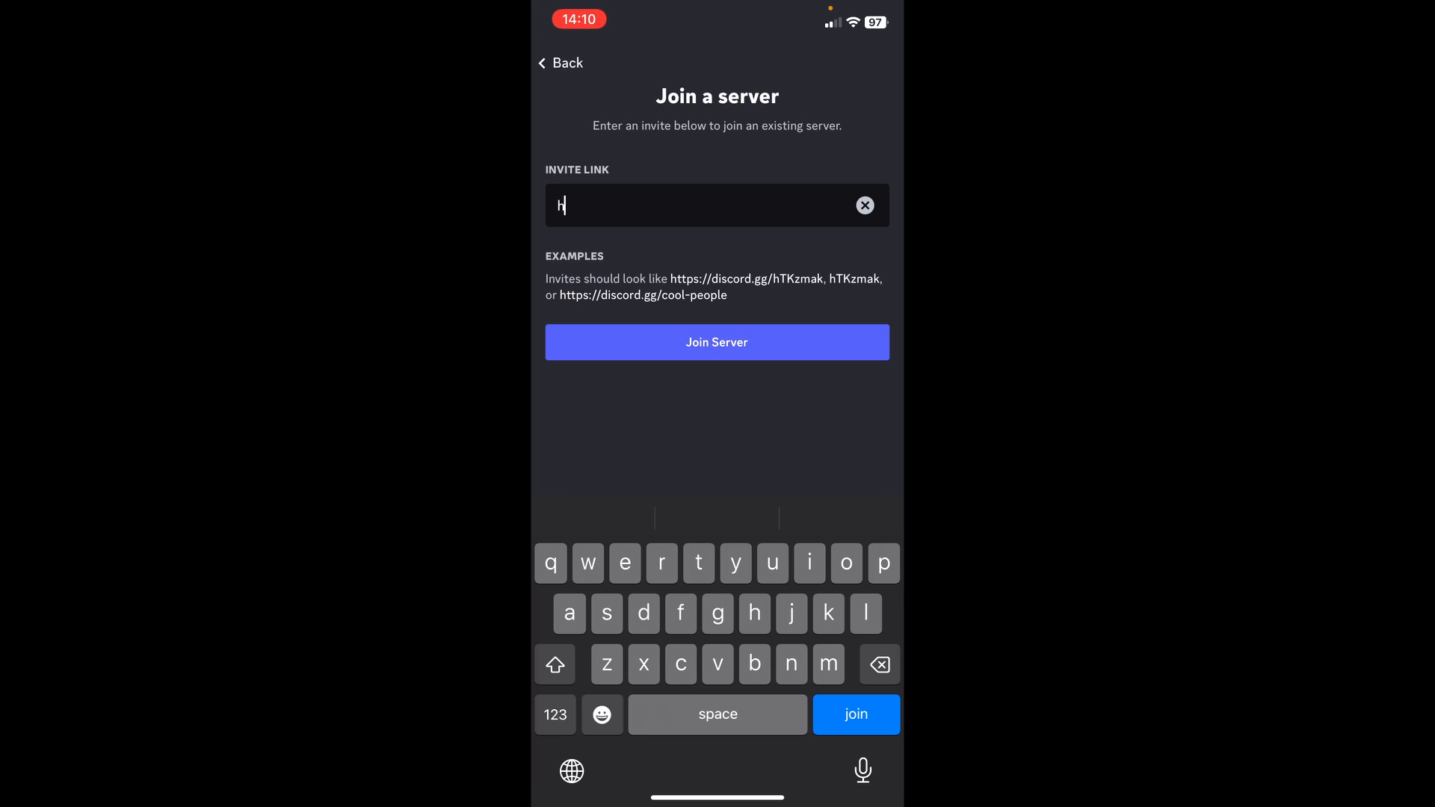
{"action": "type", "text": "ttps://"}
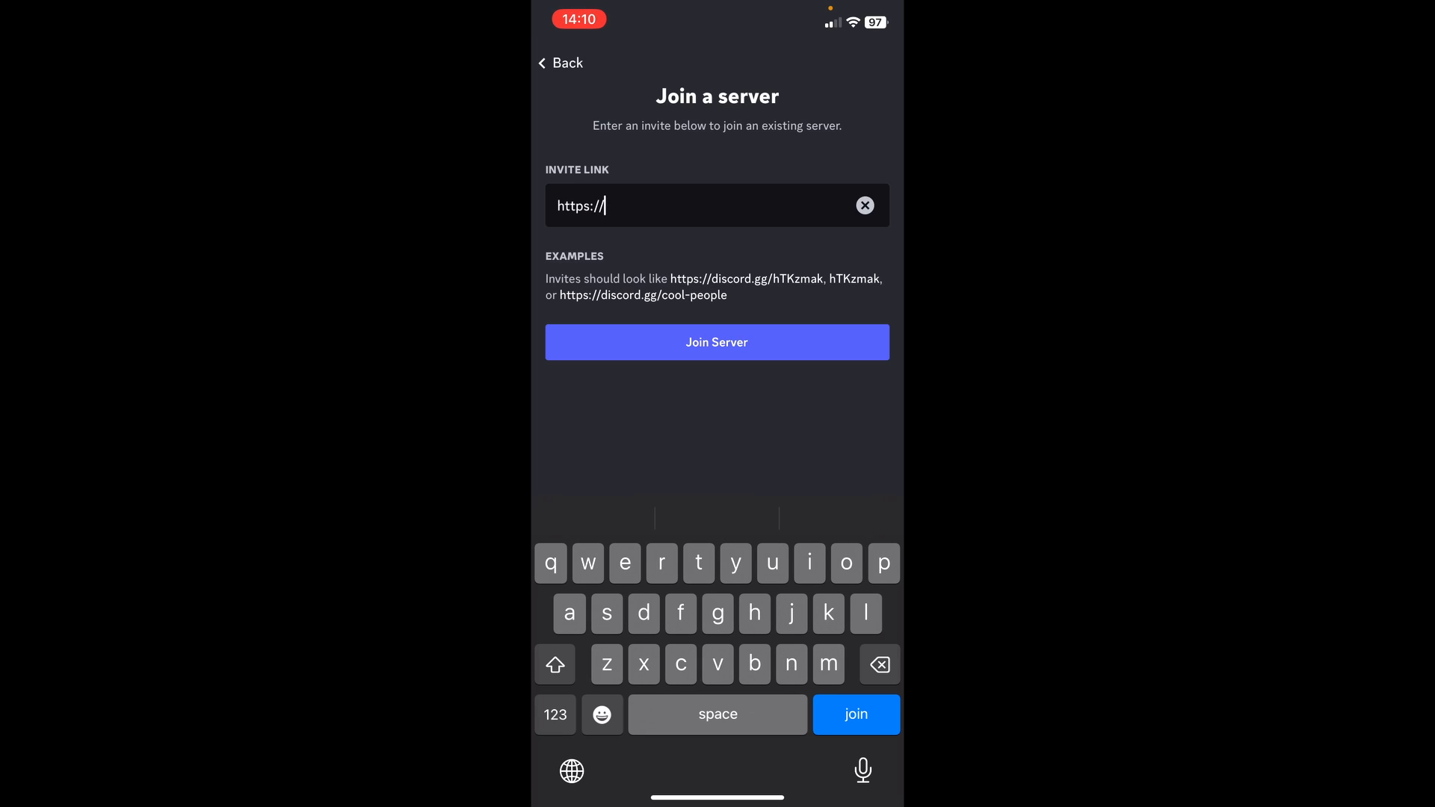
{"action": "type", "text": "discord.gg/"}
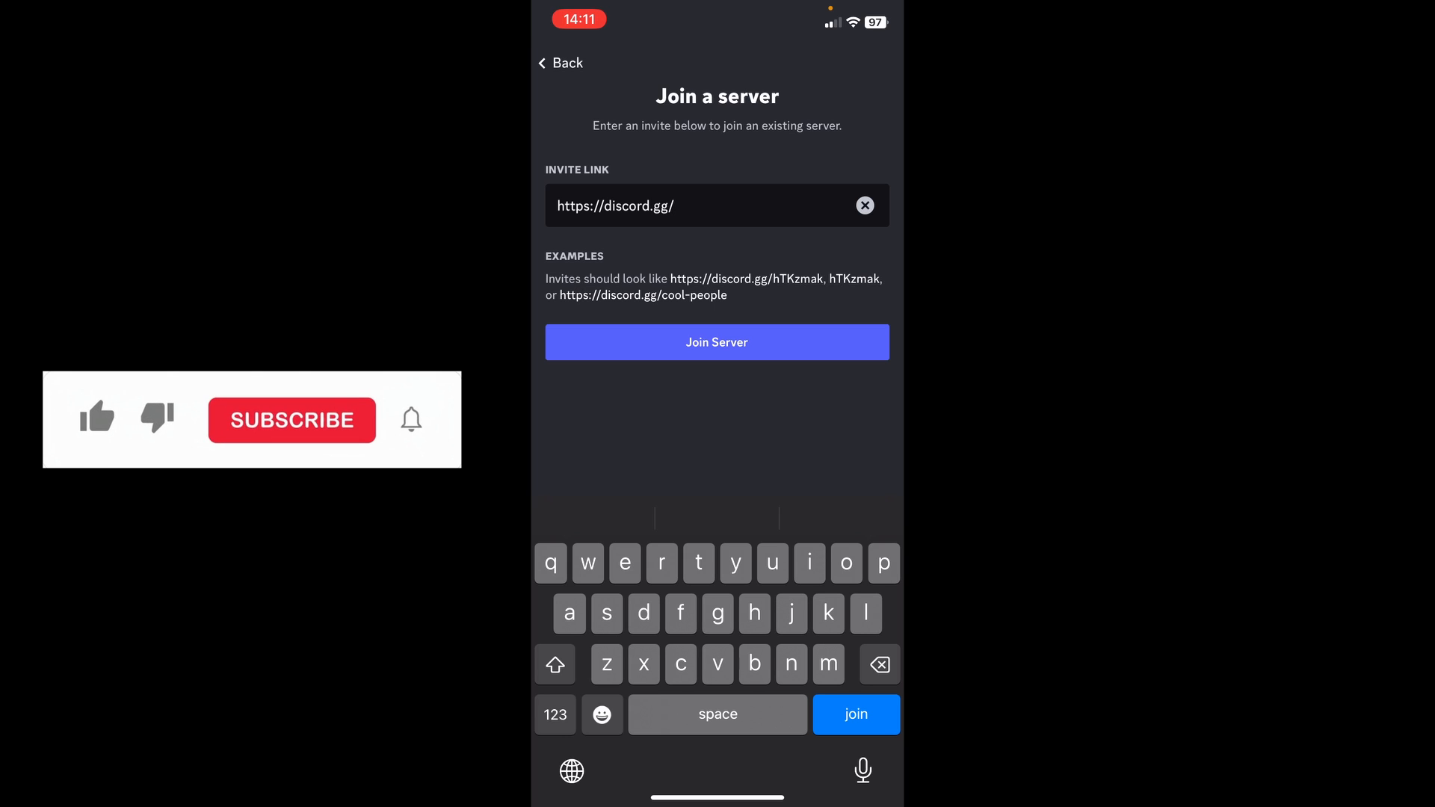
{"action": "type", "text": "openai"}
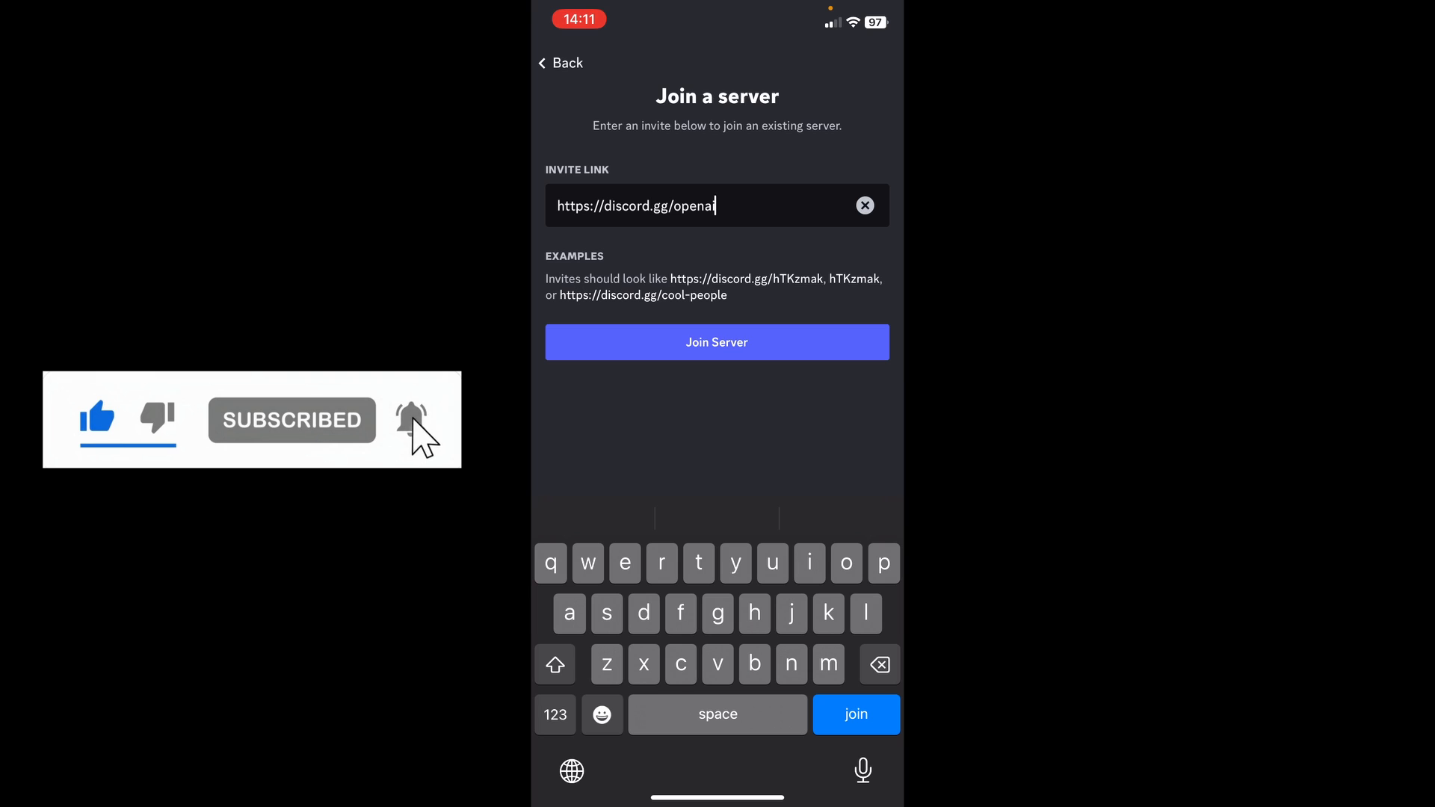
{"action": "left_click", "coordinate": [717, 341]}
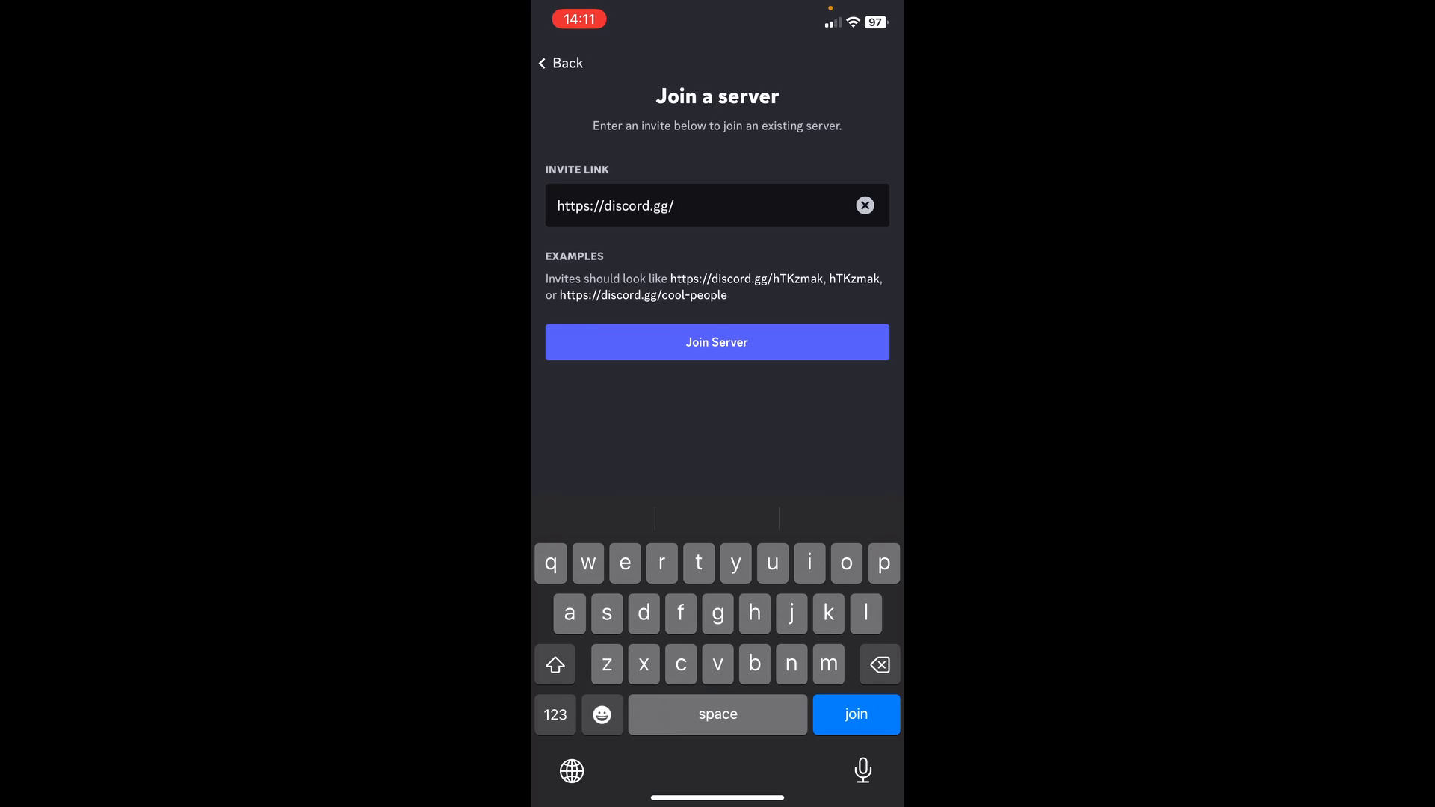
- Enter 'midjourney' as the invite code, submit it, and accept the Midjourney invite
{"action": "type", "text": "midjor"}
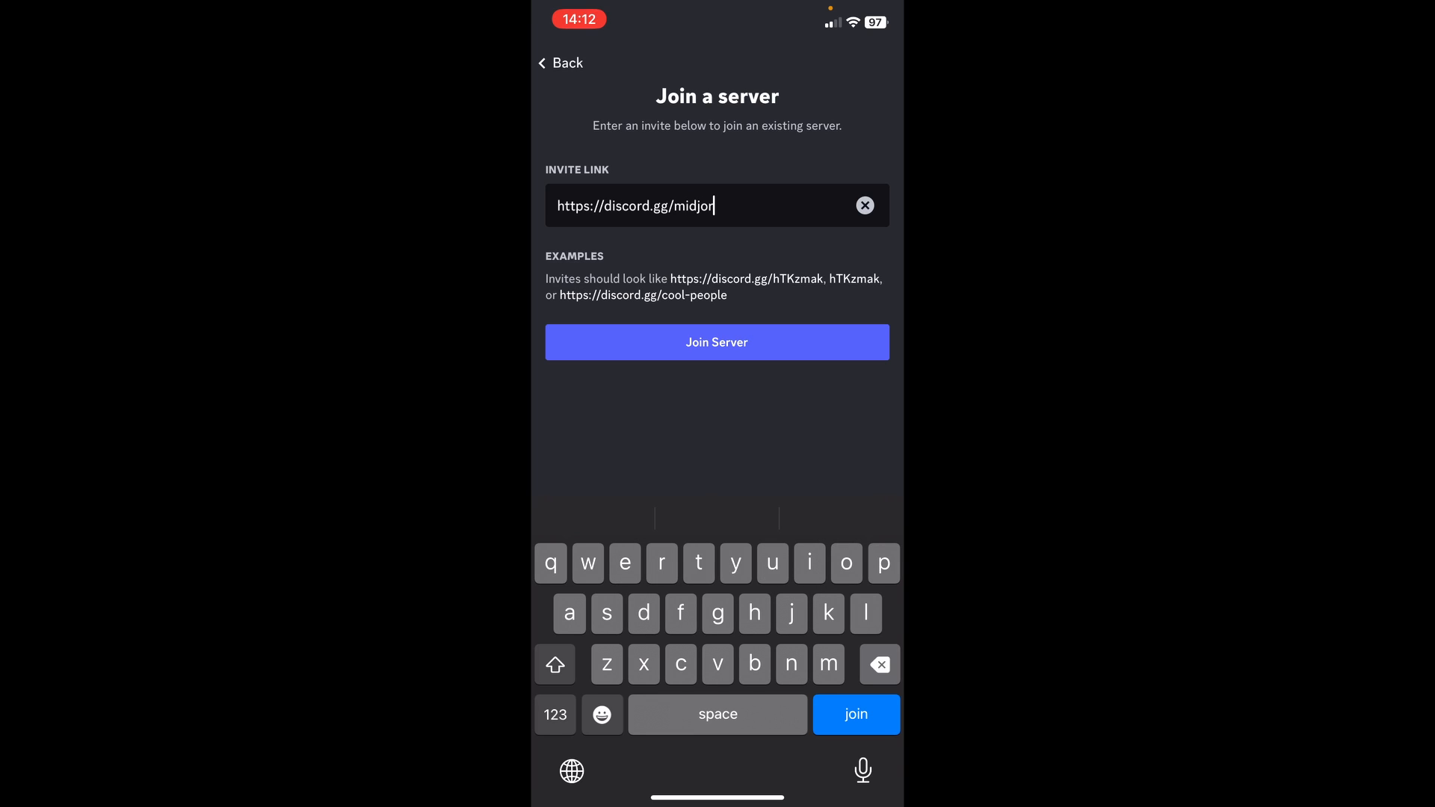
{"action": "left_click", "coordinate": [717, 342]}
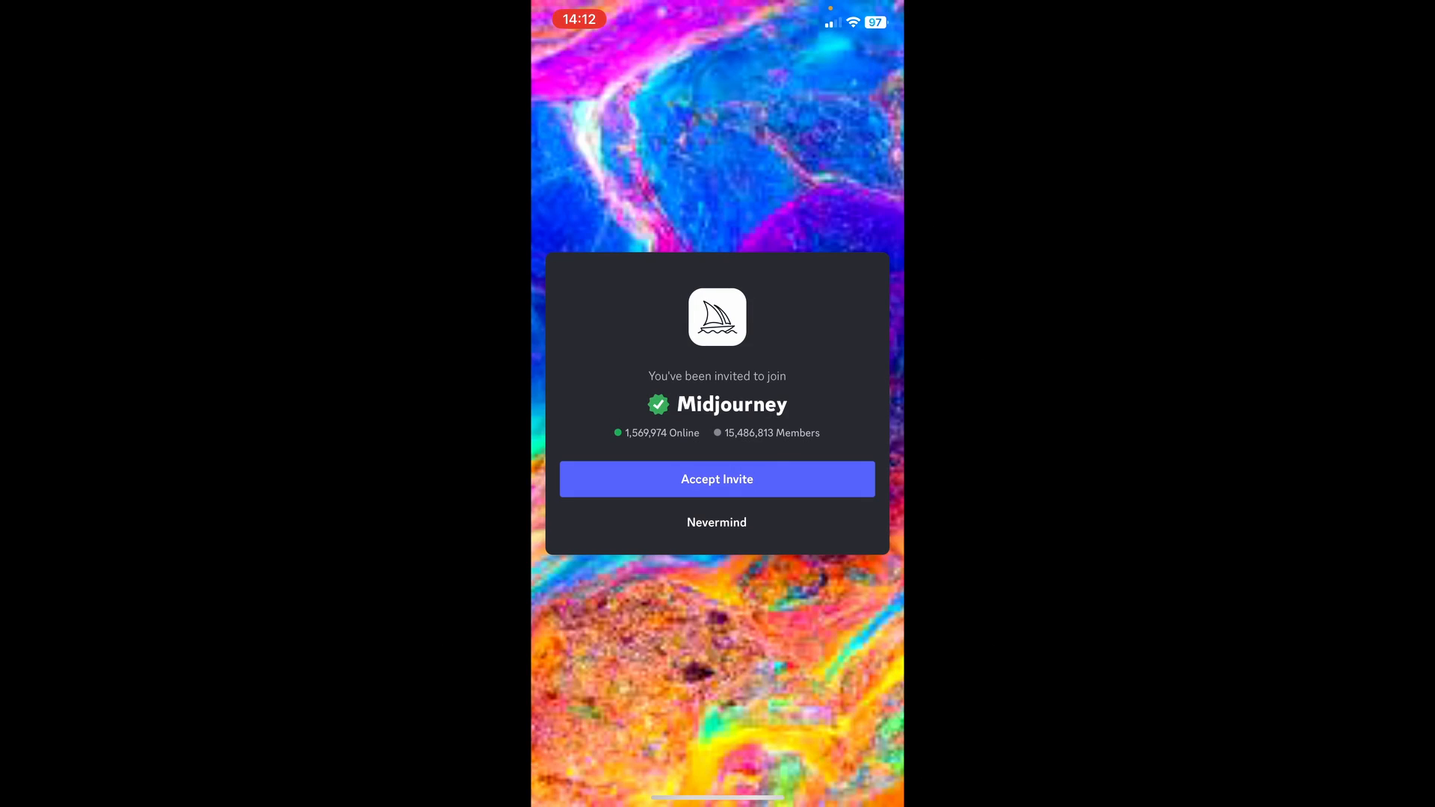
{"action": "left_click", "coordinate": [717, 478]}
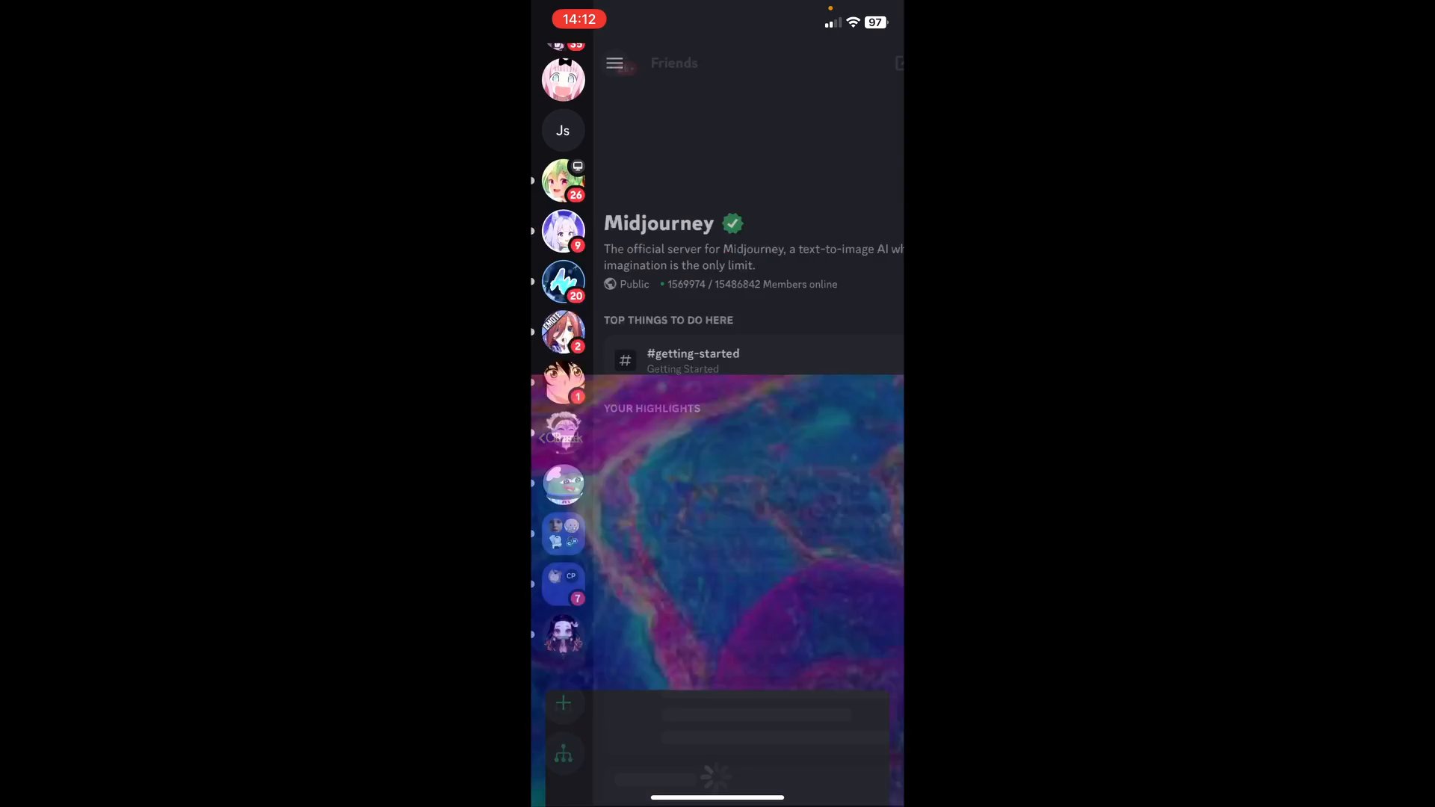